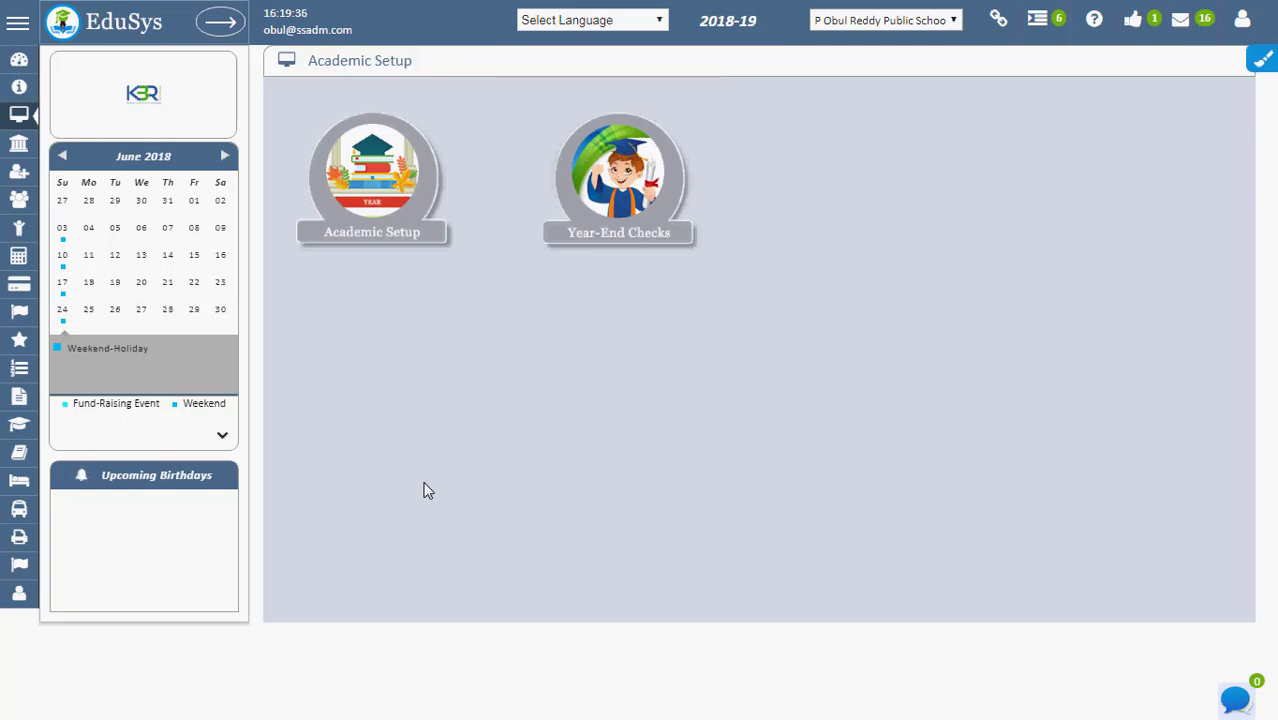
pyautogui.moveTo(350, 84)
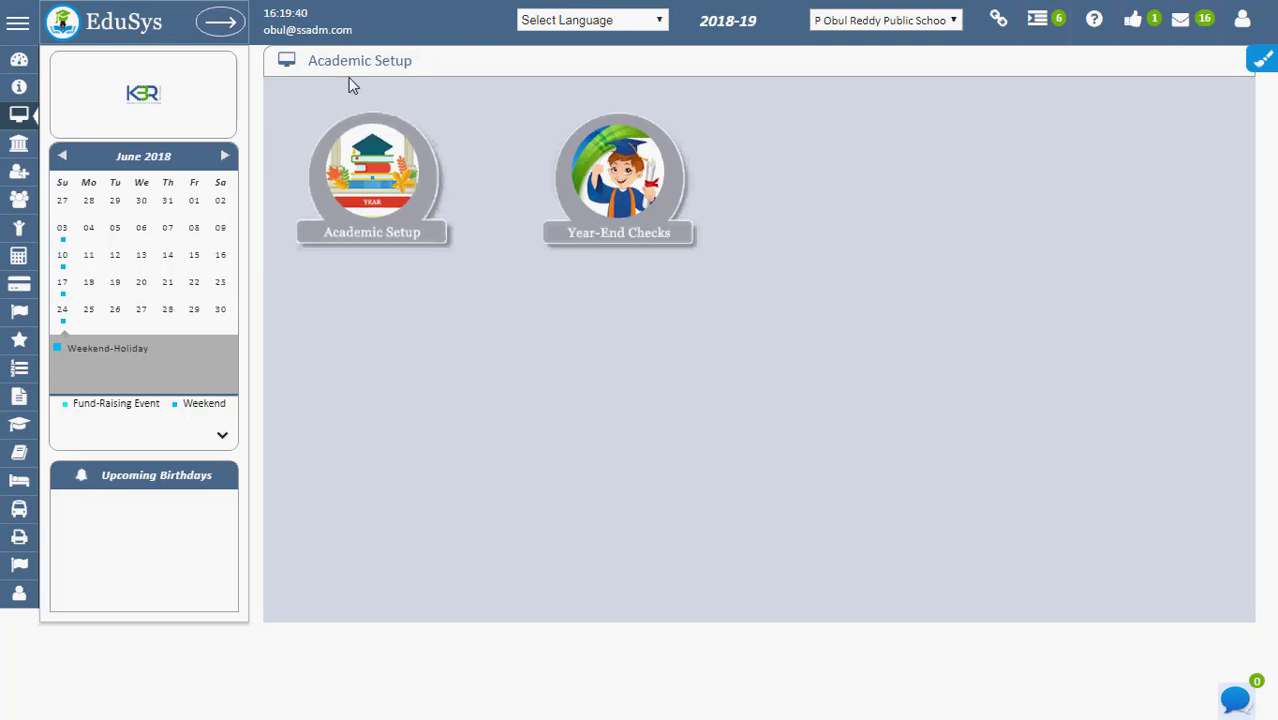
# - Go to Year-End Checks to see each student's final marks and promotion eligibility
pyautogui.click(618, 180)
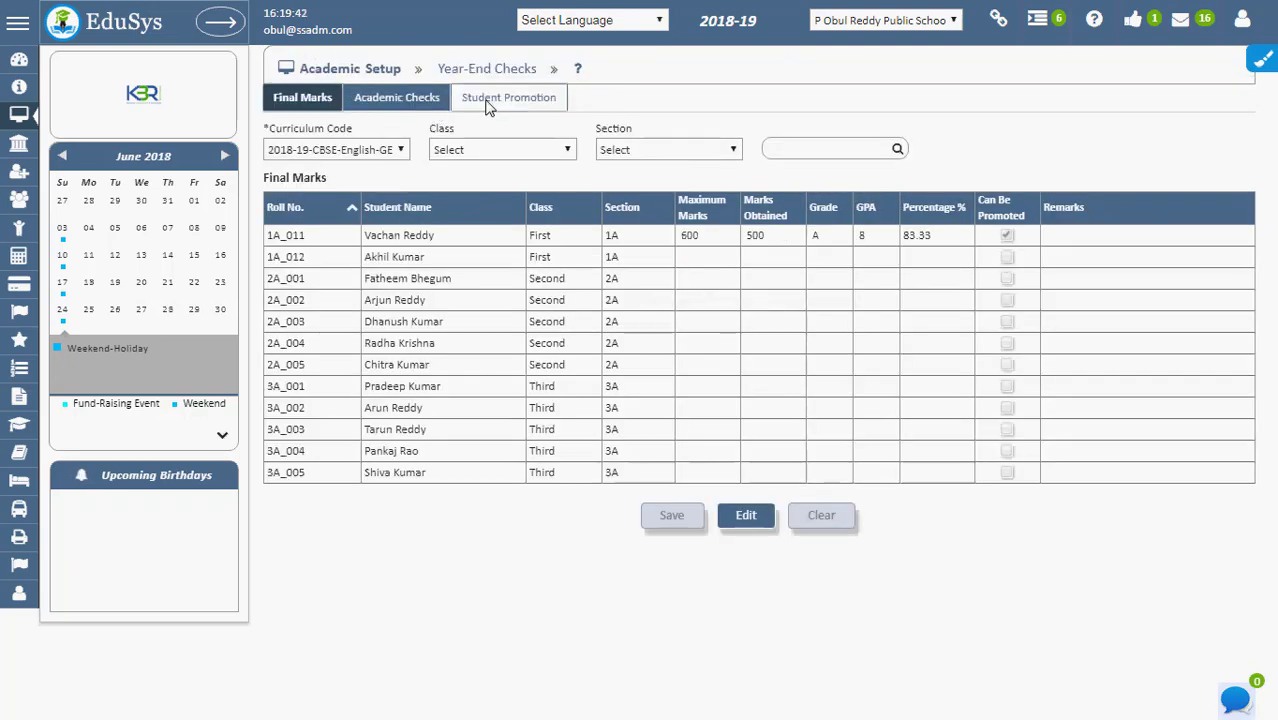
pyautogui.click(508, 96)
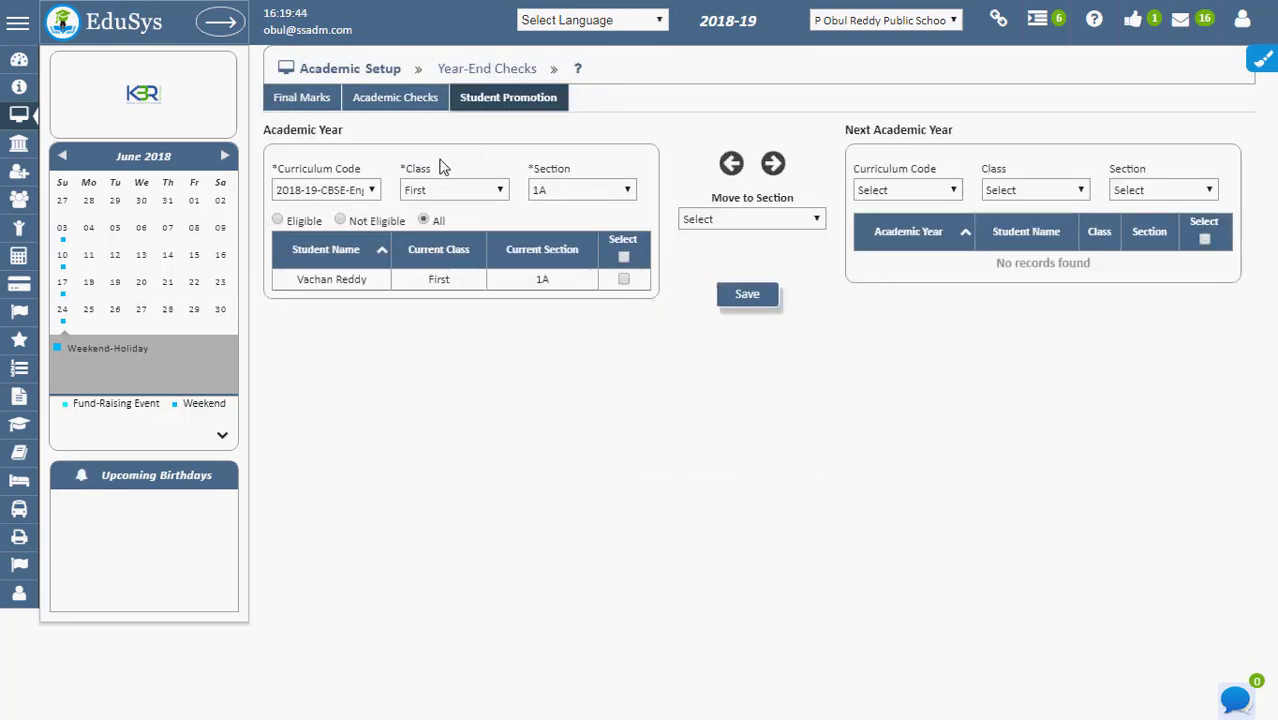
pyautogui.moveTo(360, 168)
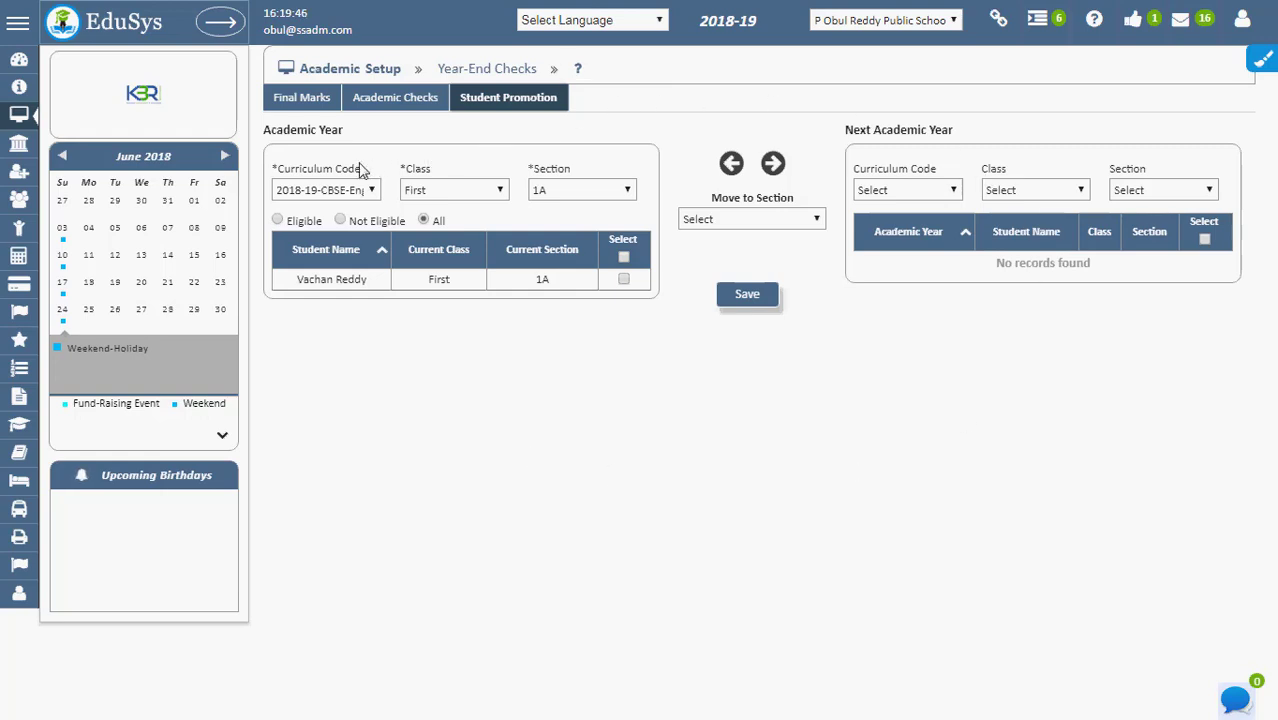
pyautogui.moveTo(360, 376)
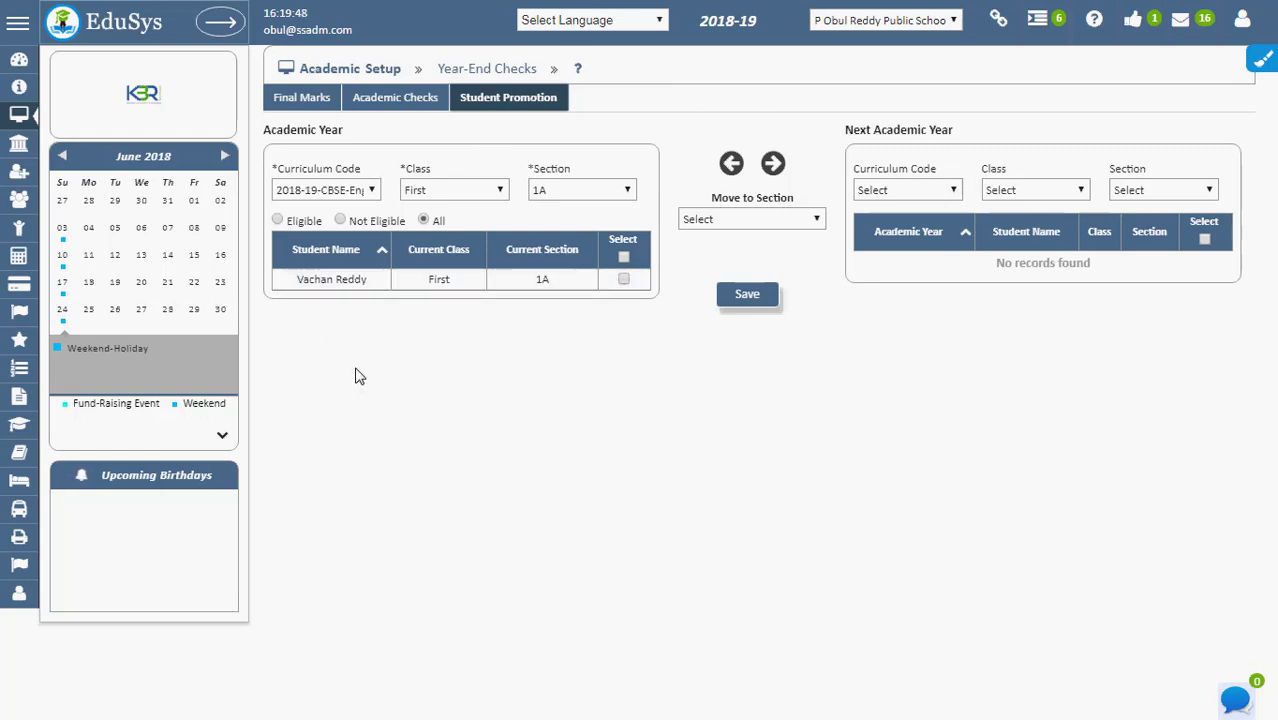
pyautogui.moveTo(336, 374)
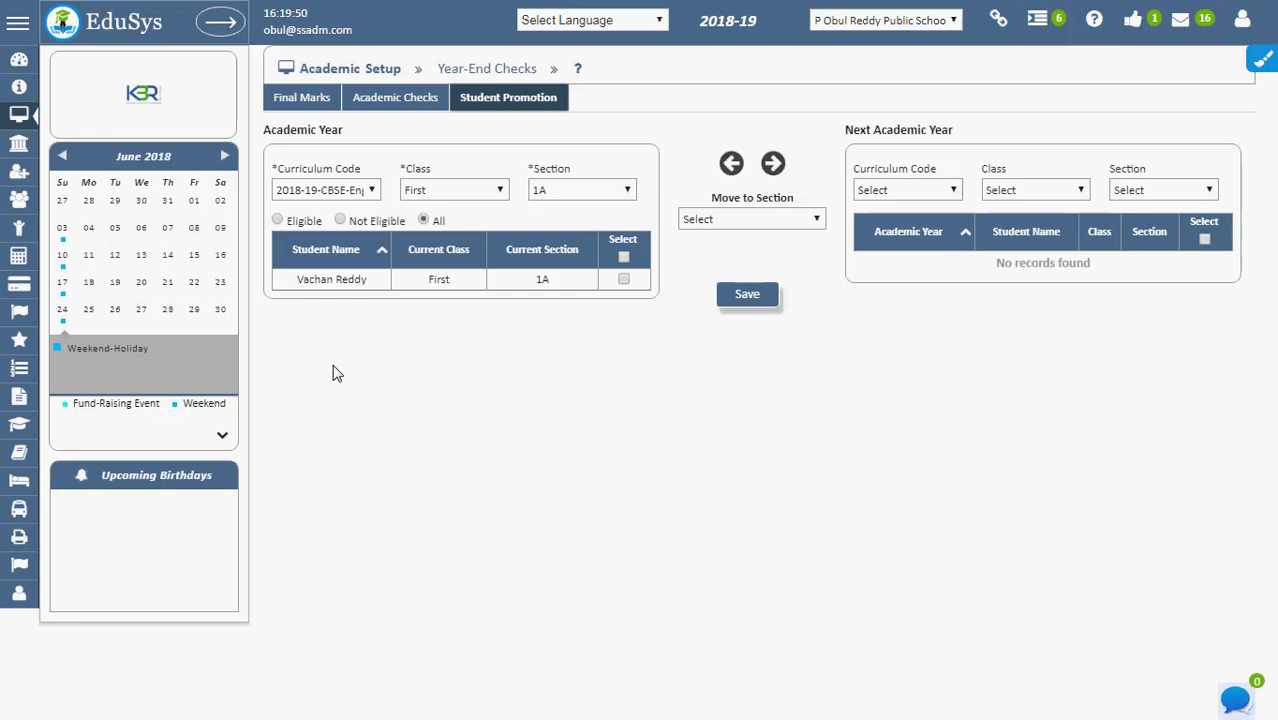
pyautogui.moveTo(420, 156)
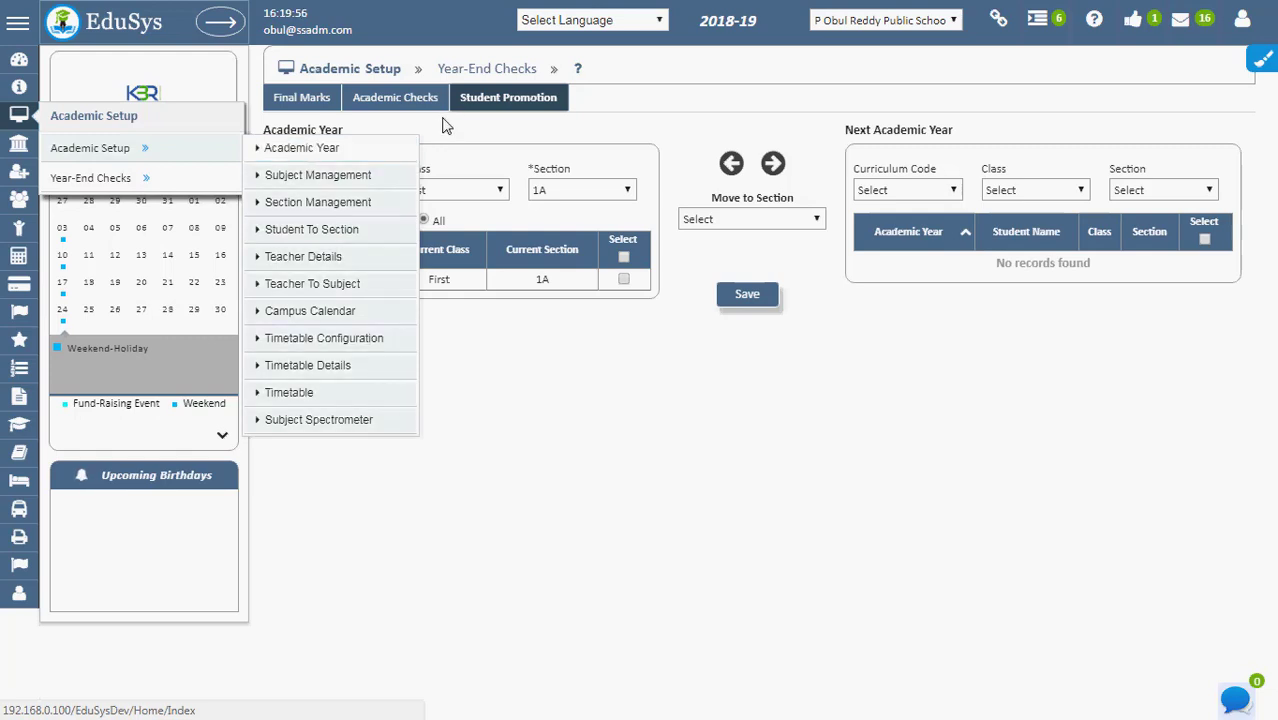
pyautogui.click(454, 188)
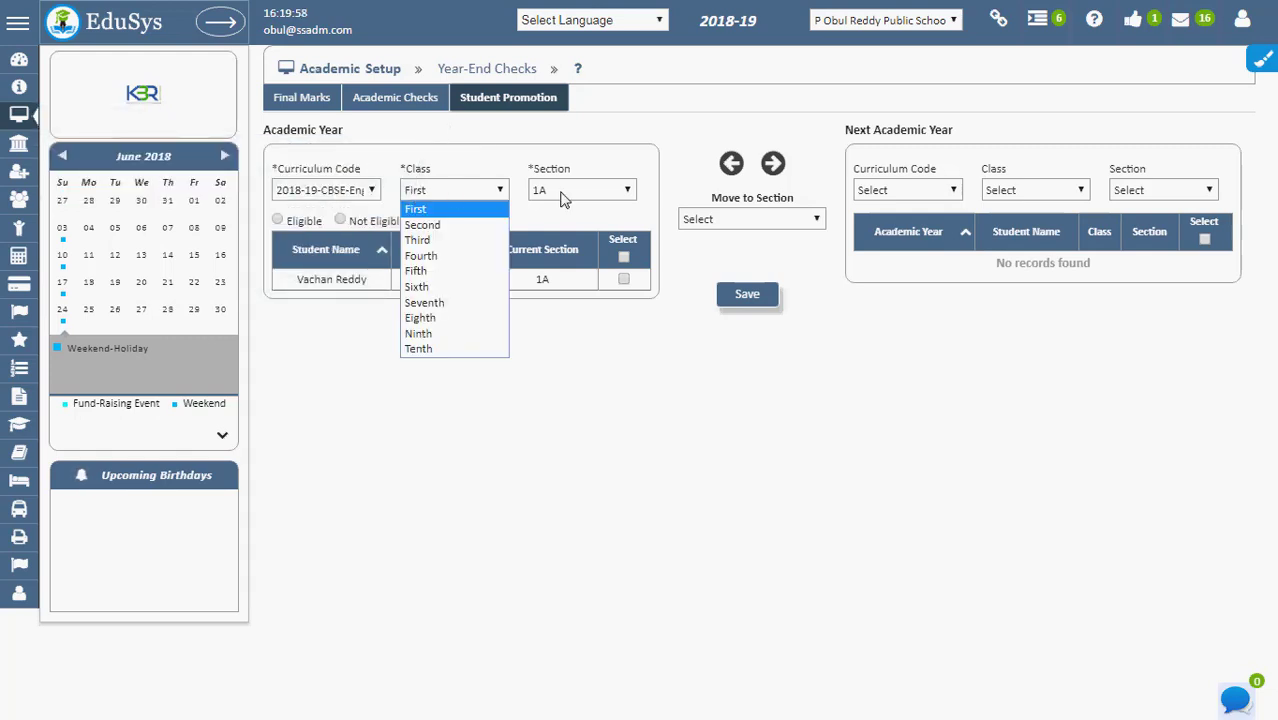
pyautogui.click(416, 208)
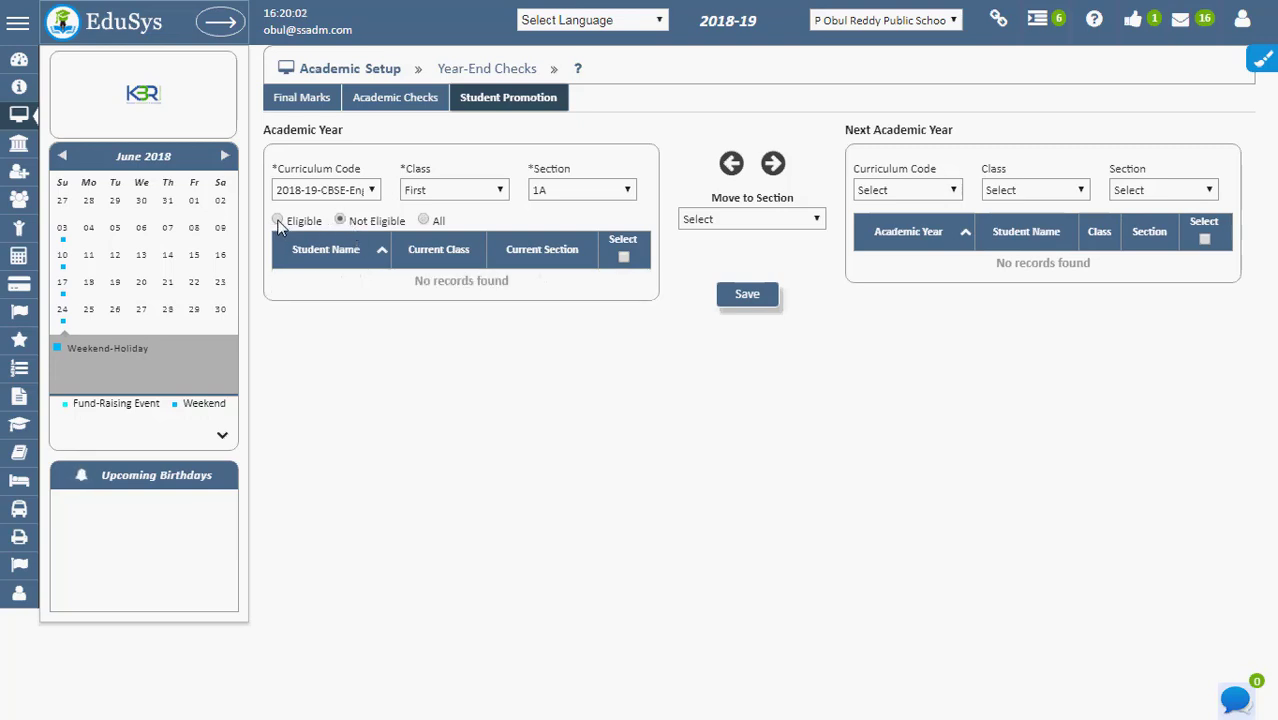
pyautogui.click(424, 220)
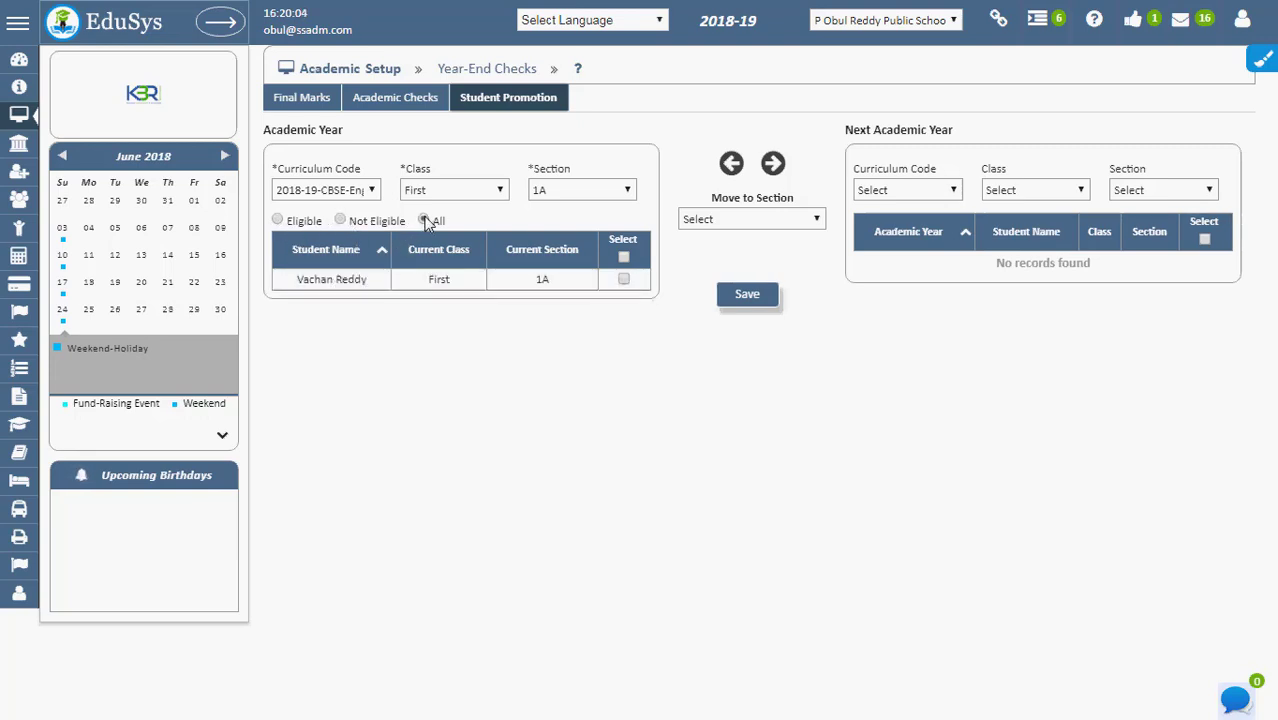
pyautogui.click(424, 218)
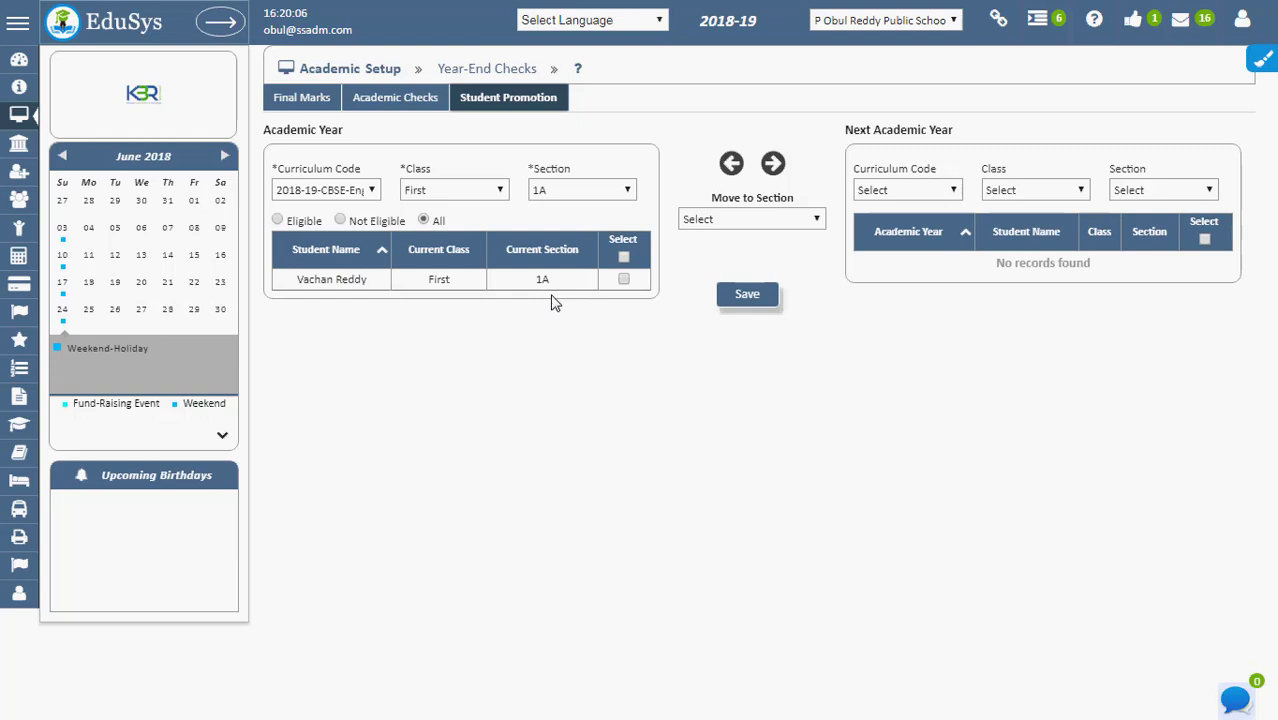
pyautogui.moveTo(304, 282)
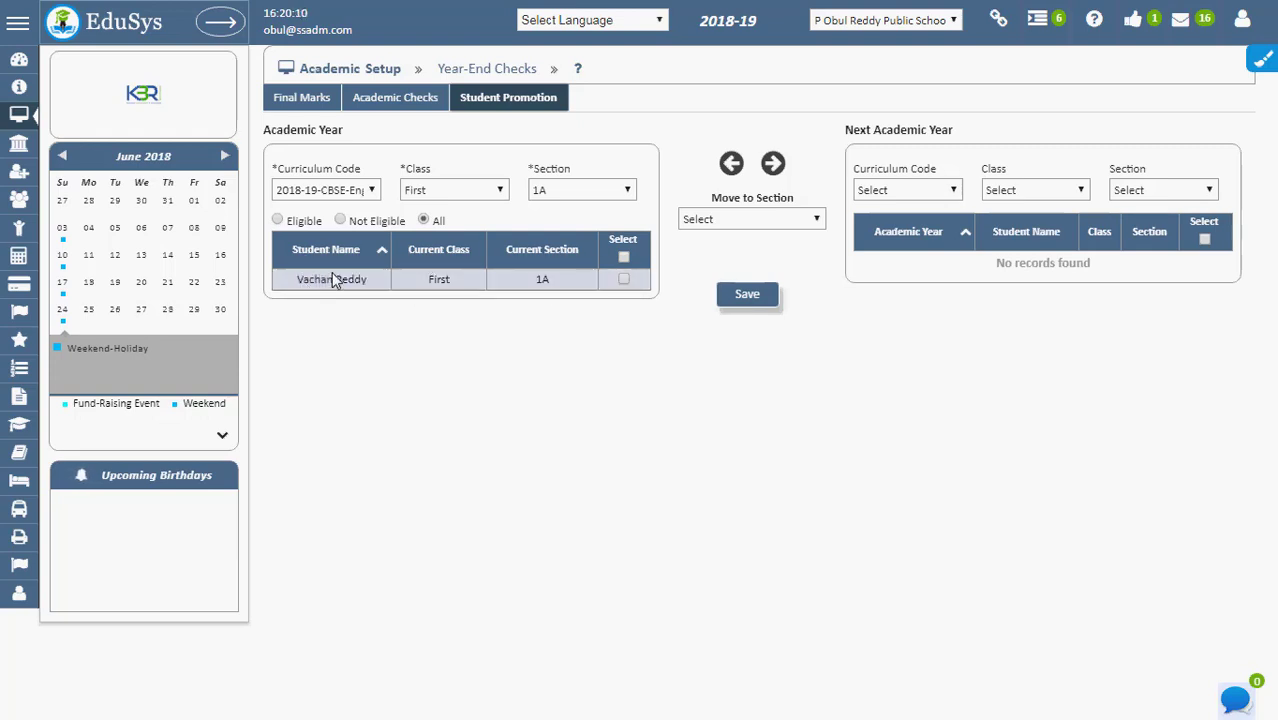
pyautogui.doubleClick(438, 280)
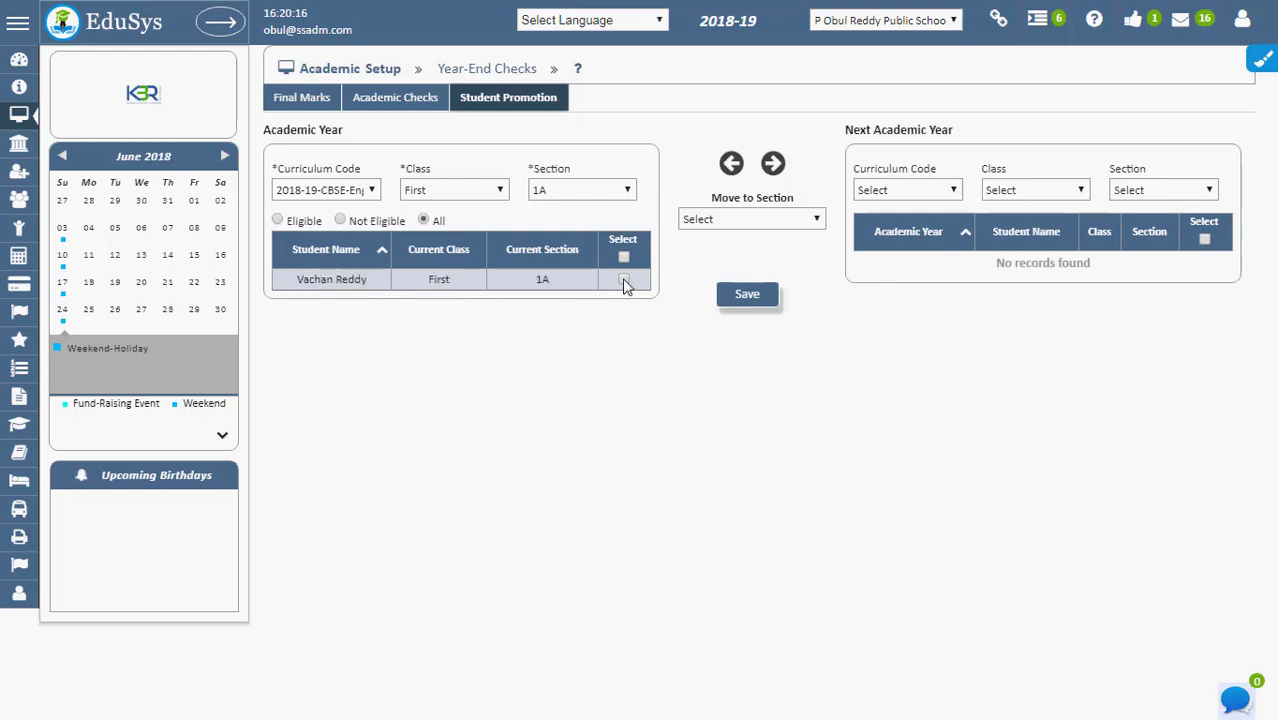
pyautogui.click(624, 280)
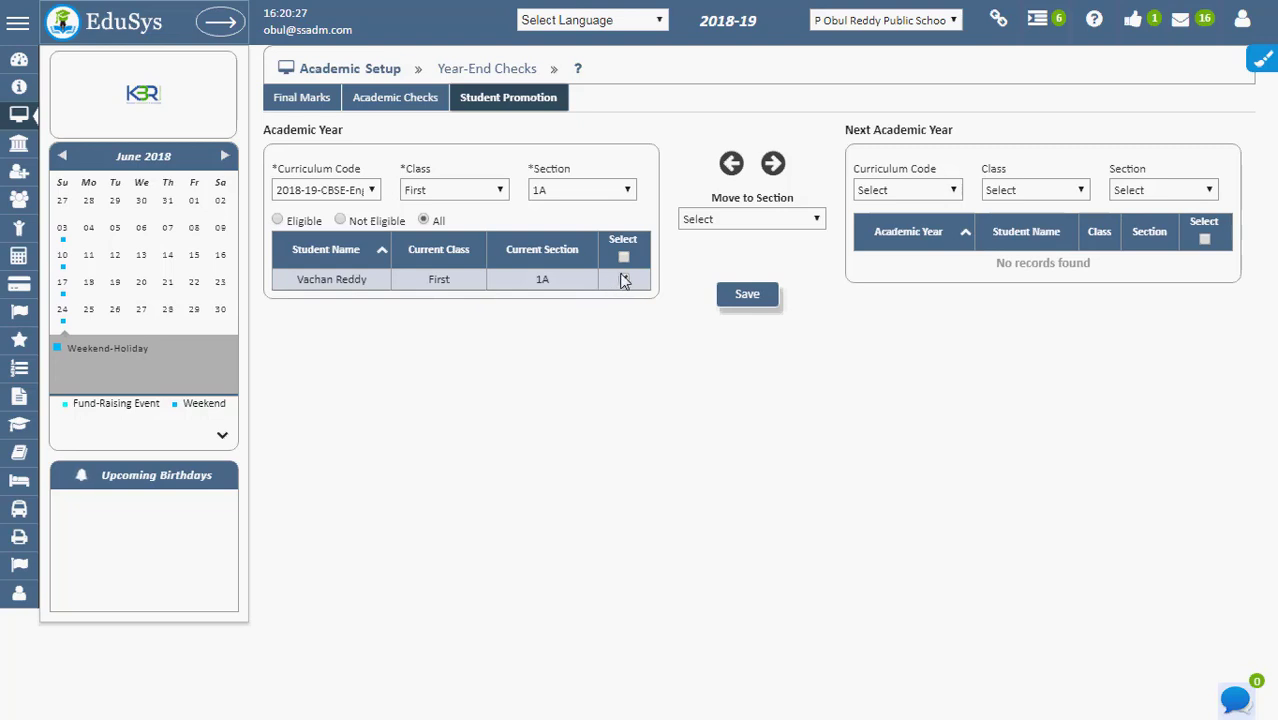
pyautogui.click(624, 280)
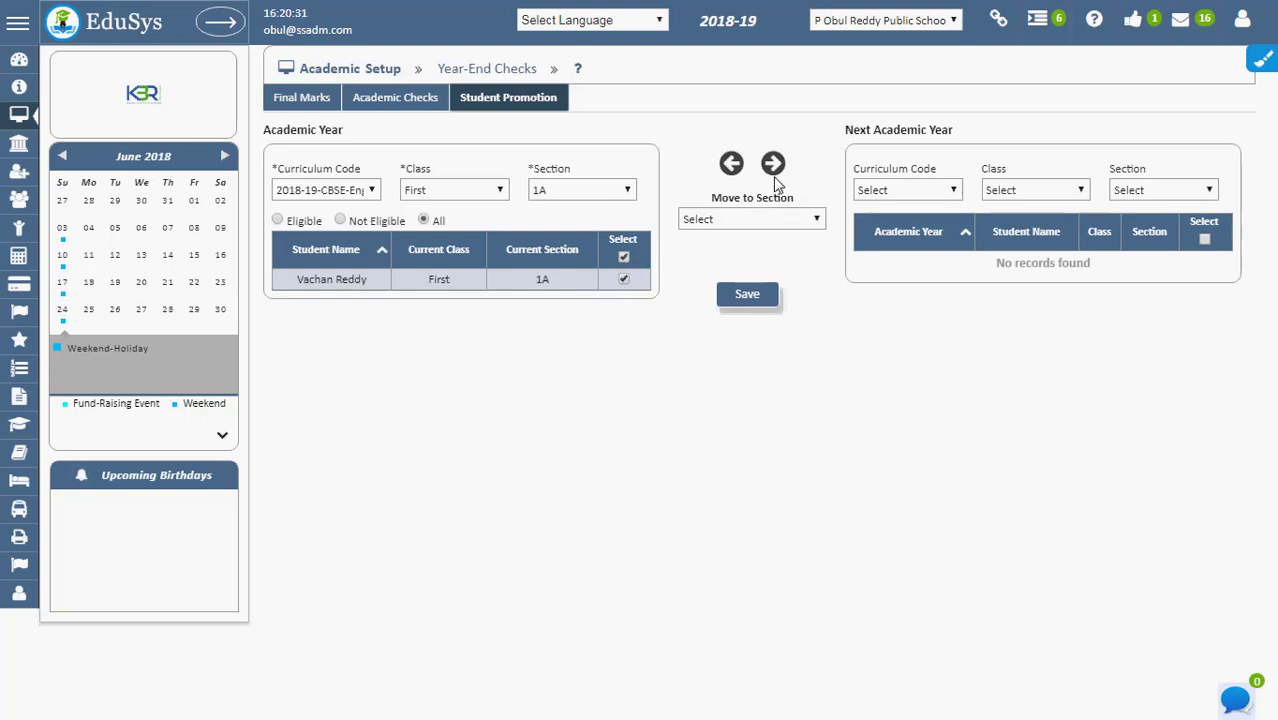
pyautogui.click(748, 292)
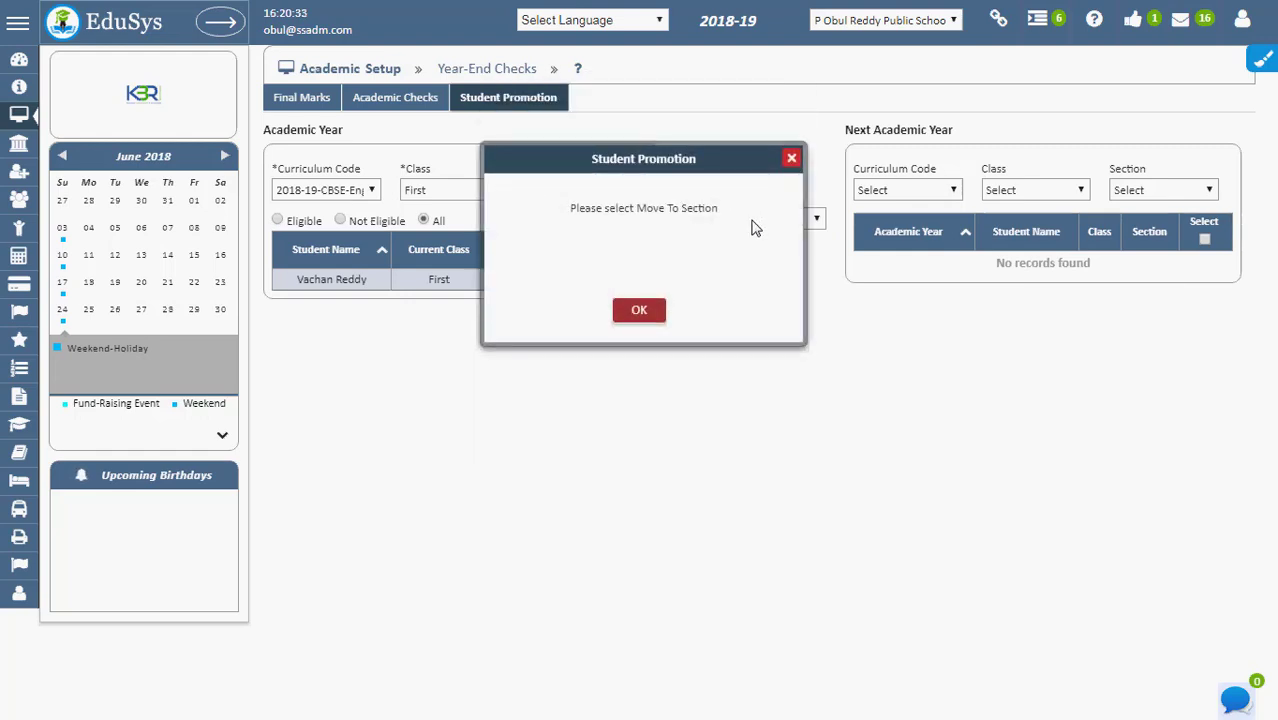
pyautogui.click(640, 308)
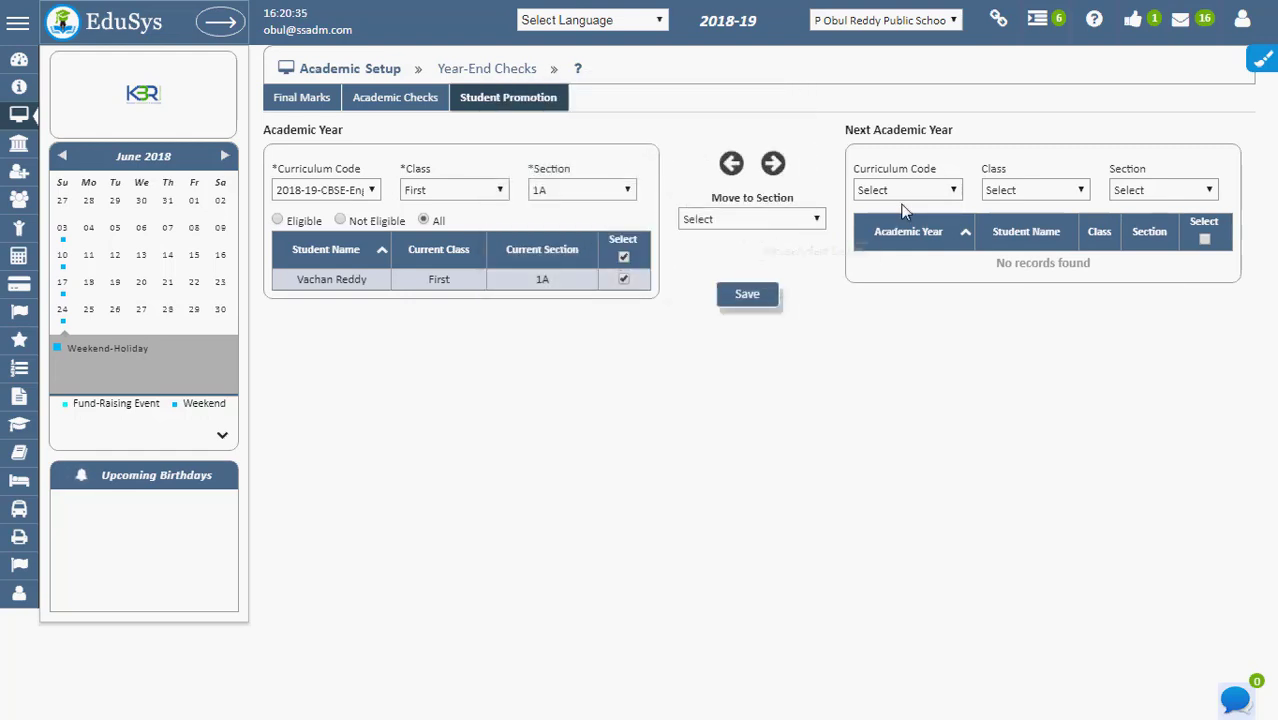